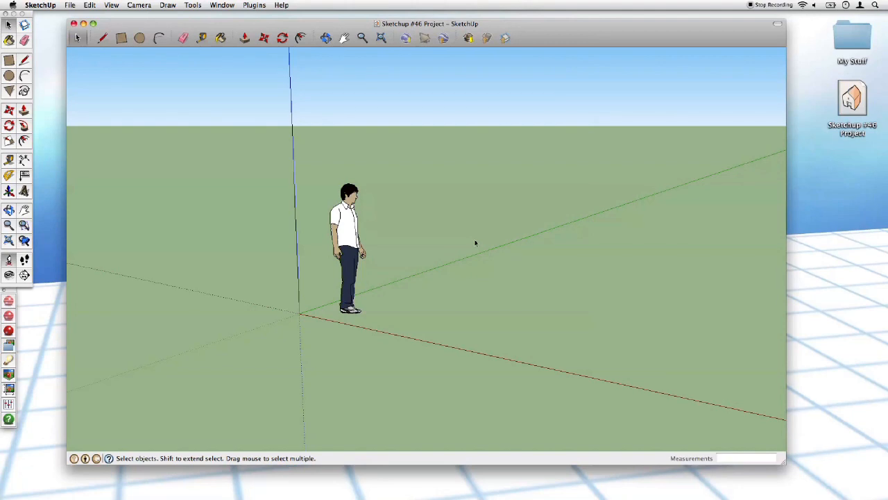
# Select the standing person scale figure at the origin with the Select tool.
pyautogui.click(348, 250)
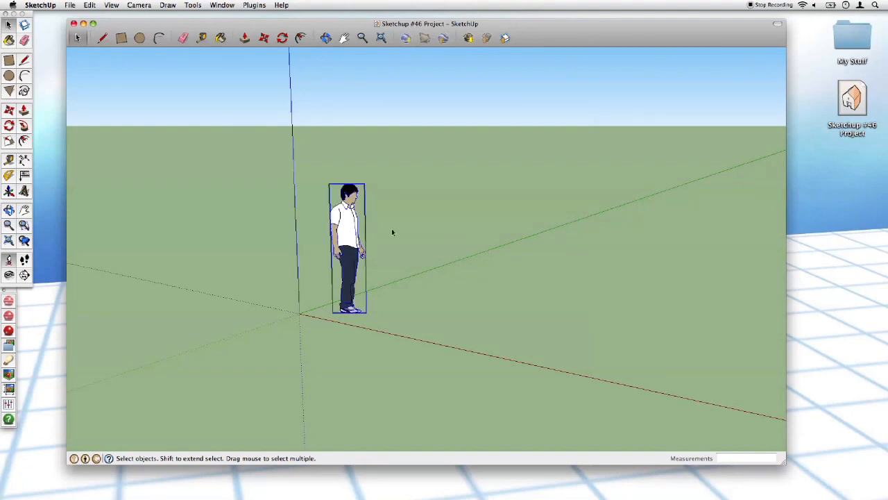